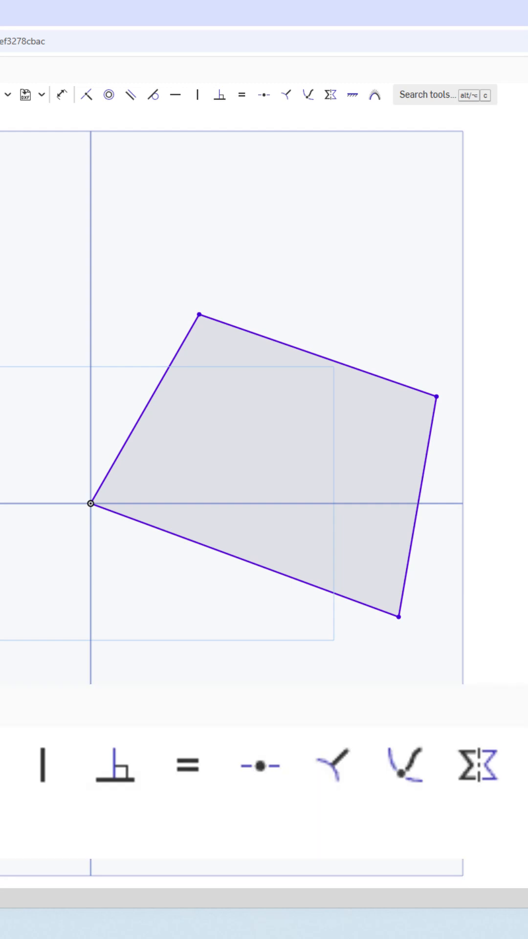
mouse_move(240, 94)
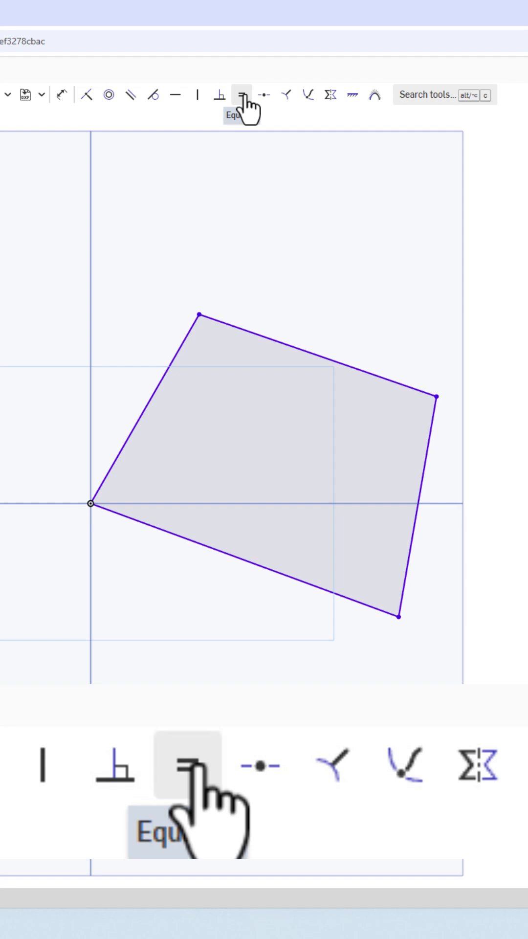
Constrain all four sides of the quadrilateral to equal length, making it a rhombus.
left_click(241, 94)
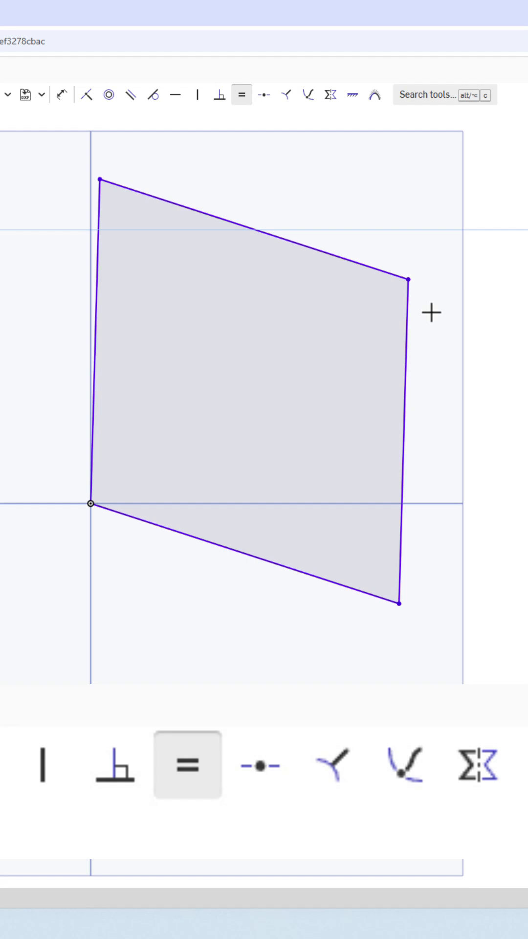
mouse_move(219, 95)
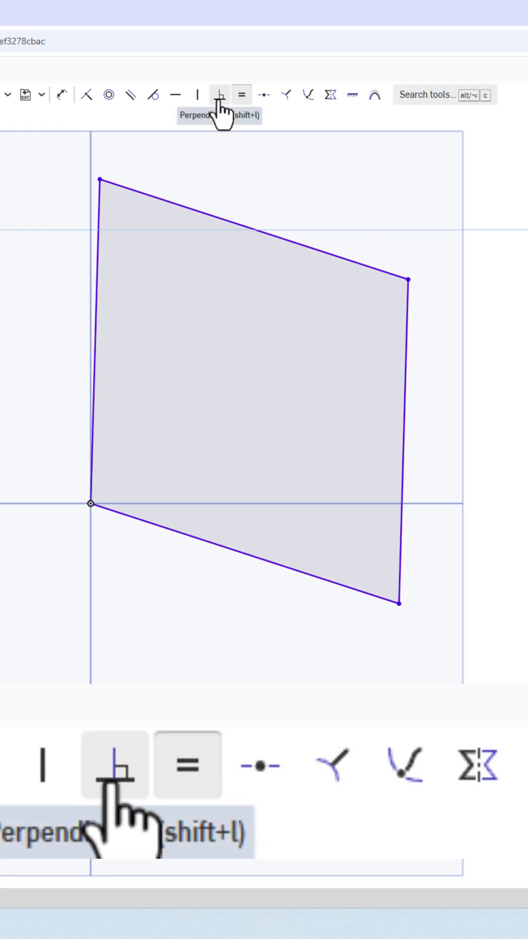
Make two adjacent sides perpendicular, squaring a corner so the rhombus becomes a tilted square.
left_click(220, 94)
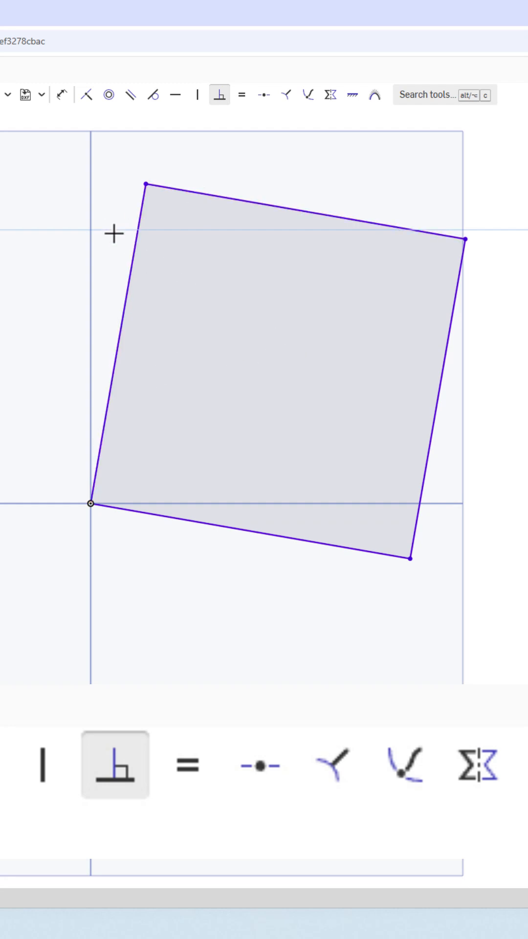
mouse_move(131, 94)
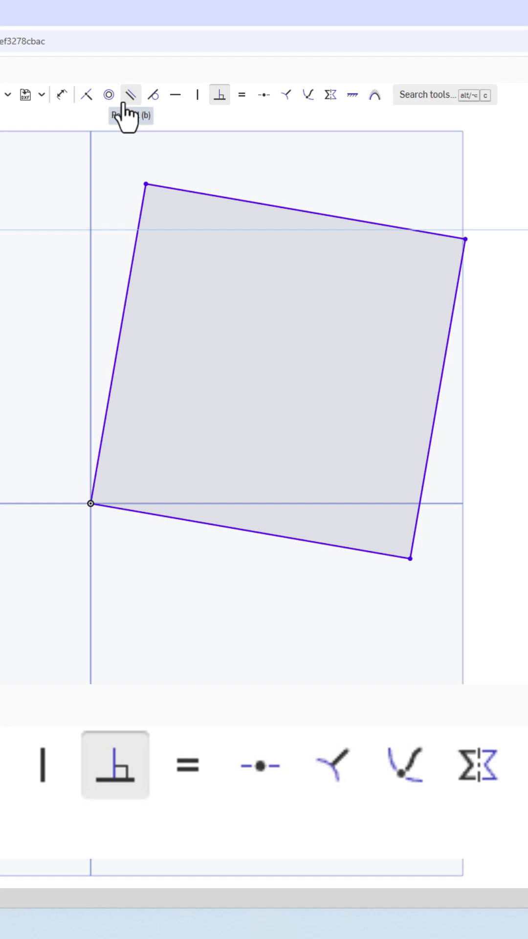
left_click(174, 94)
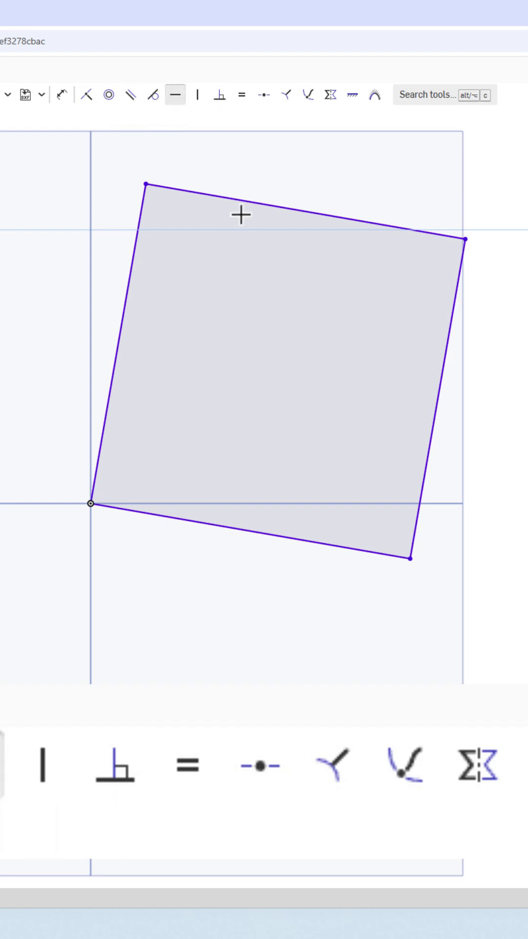